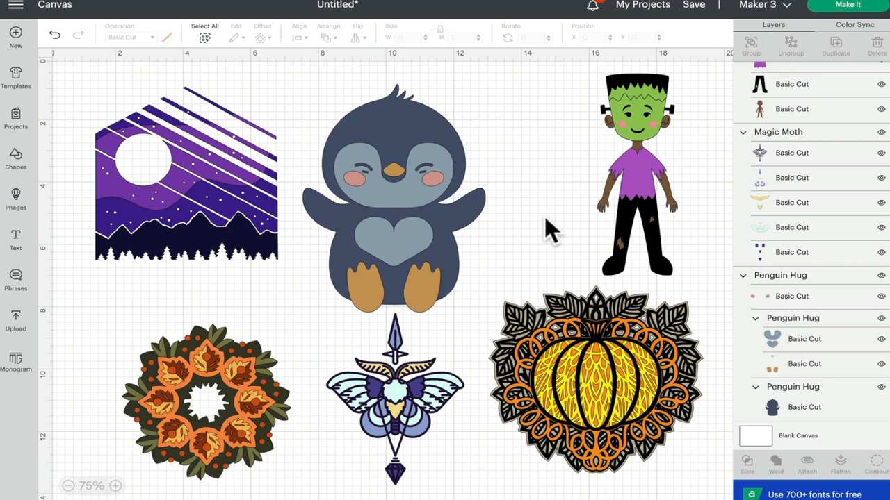
pyautogui.moveTo(670, 195)
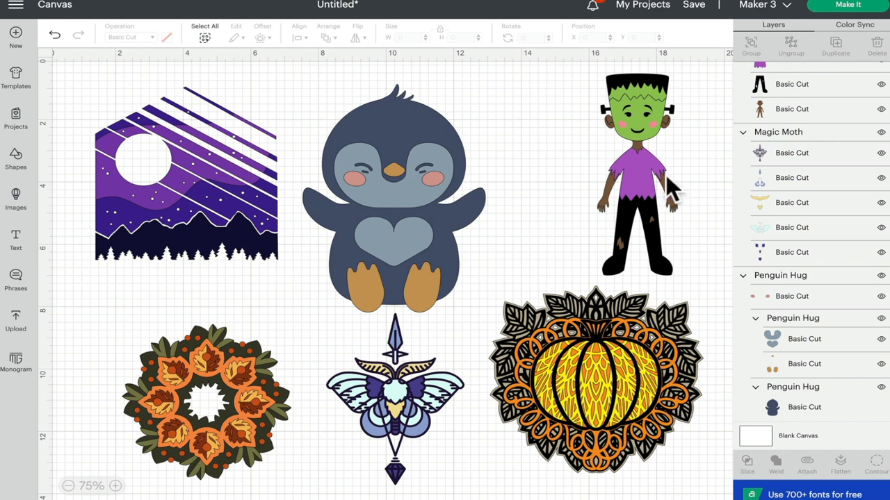
# Toggle the Night Sky T-shirt Design's visibility off and back on in the Layers panel
pyautogui.scroll(3)
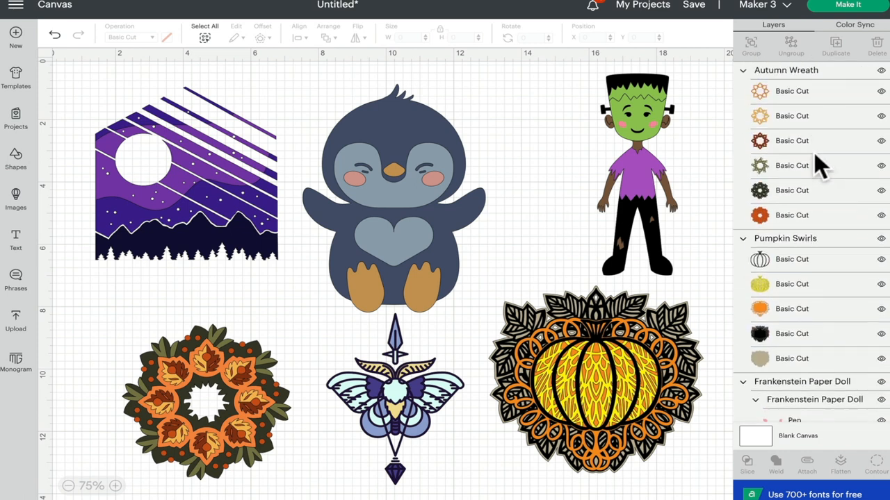
pyautogui.scroll(-3)
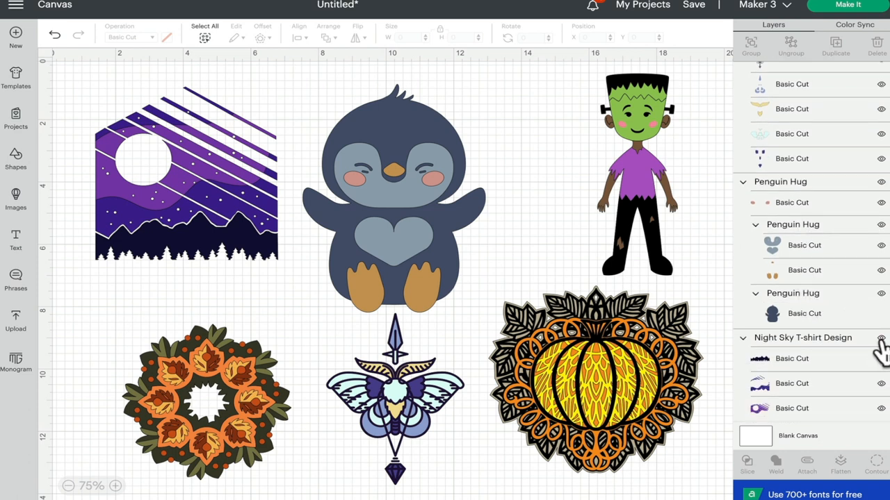
pyautogui.click(882, 338)
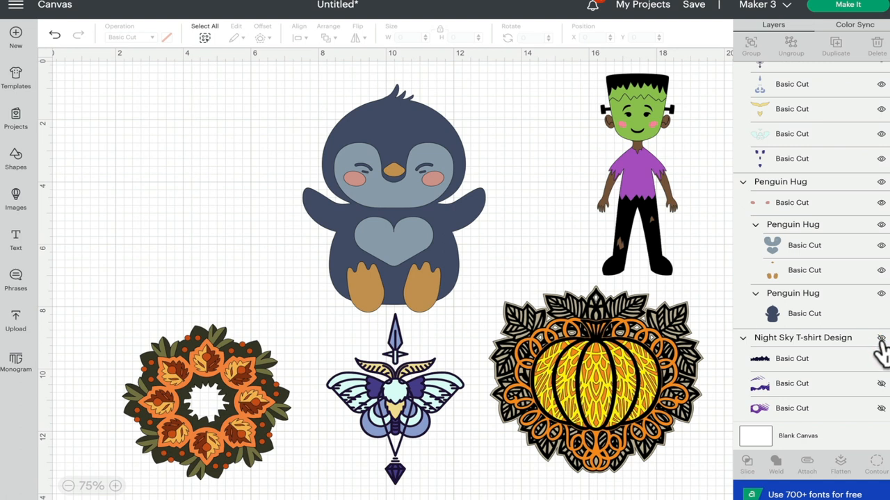
pyautogui.click(882, 338)
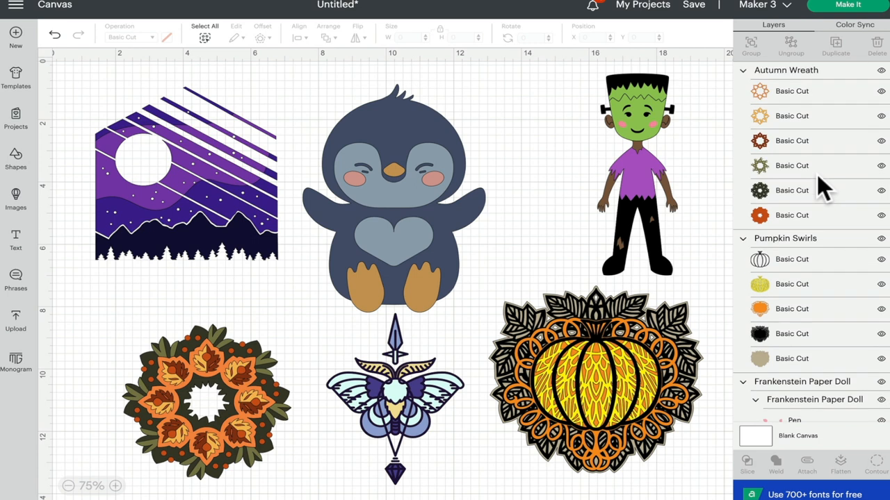
pyautogui.moveTo(622, 153)
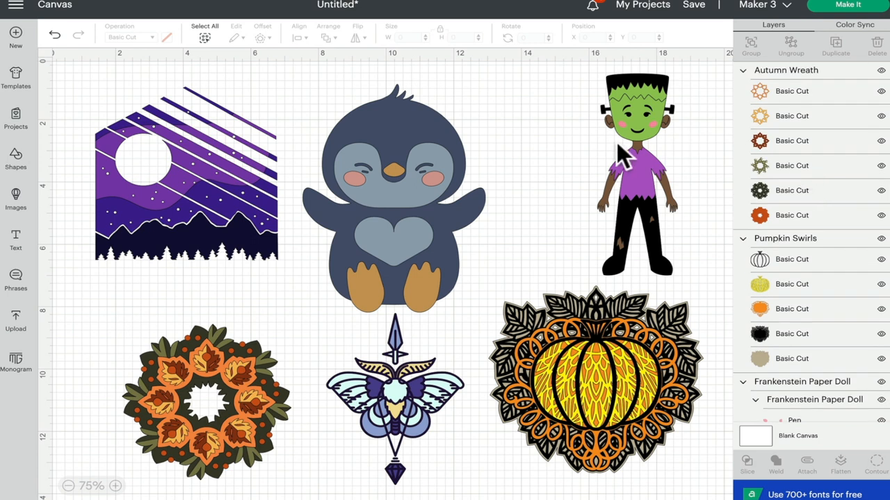
pyautogui.moveTo(646, 167)
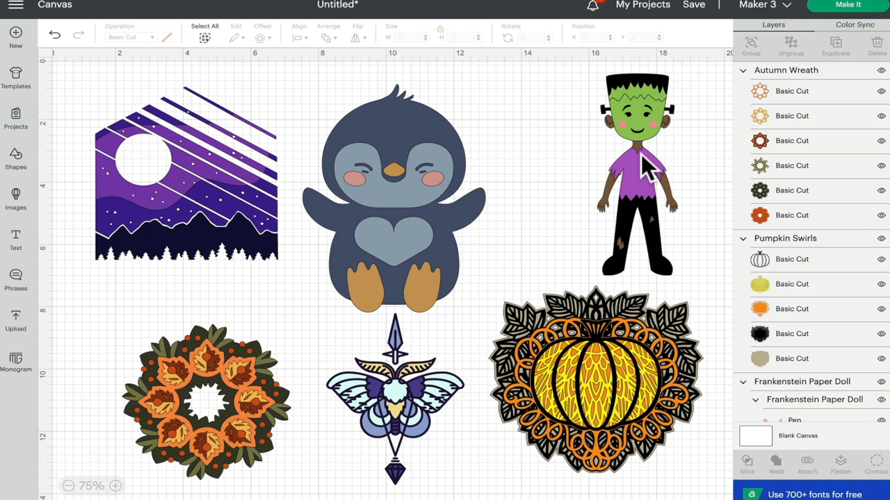
# Select the Magic Moth group and drag it to the top of the Layers list
pyautogui.scroll(-3)
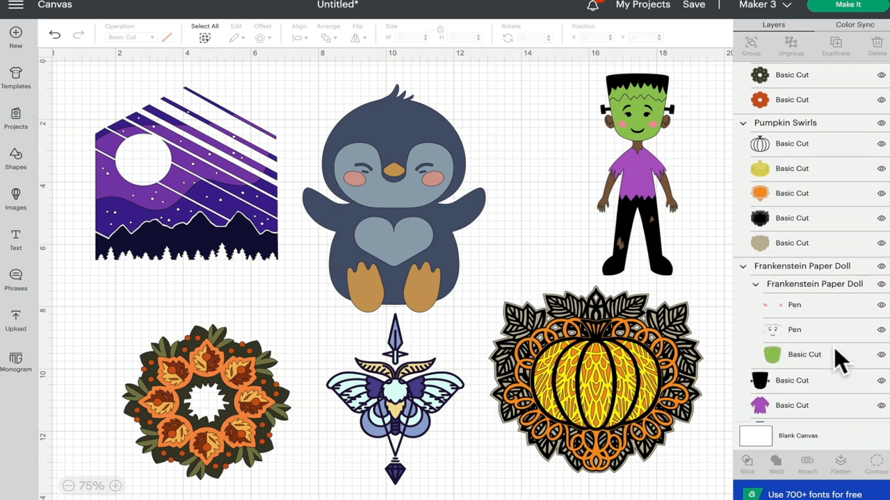
pyautogui.scroll(-3)
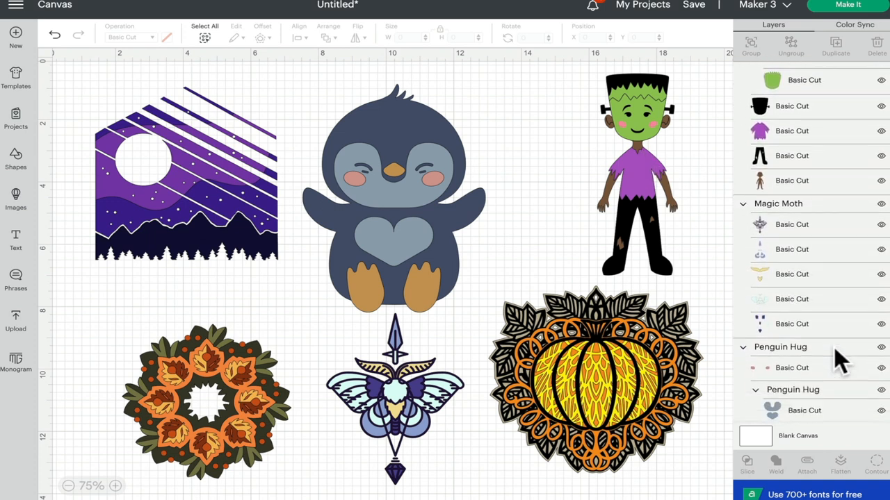
pyautogui.click(778, 201)
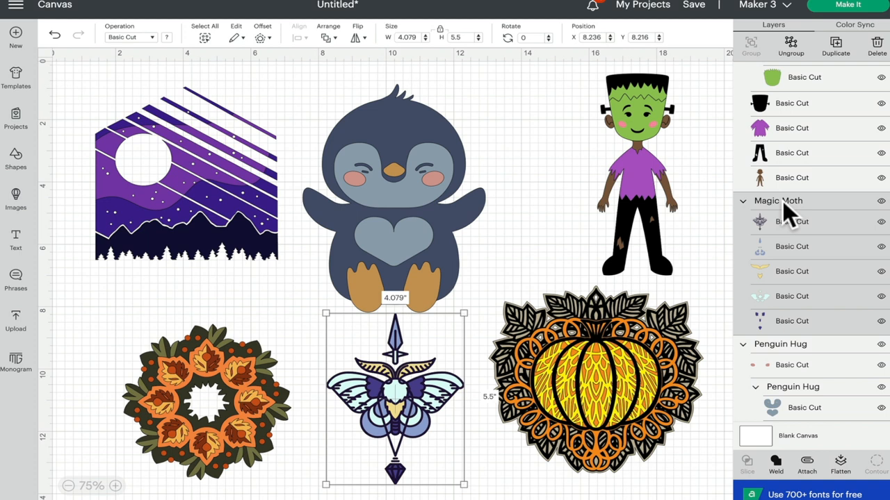
pyautogui.moveTo(786, 215)
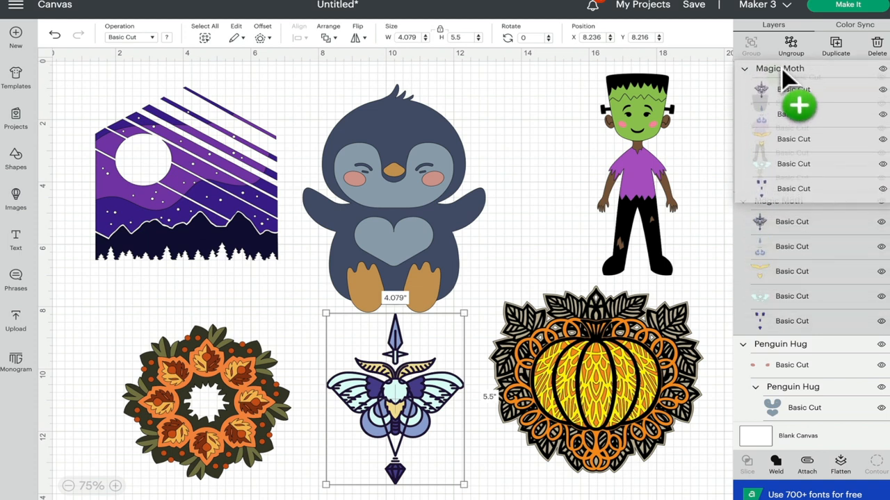
pyautogui.scroll(-3)
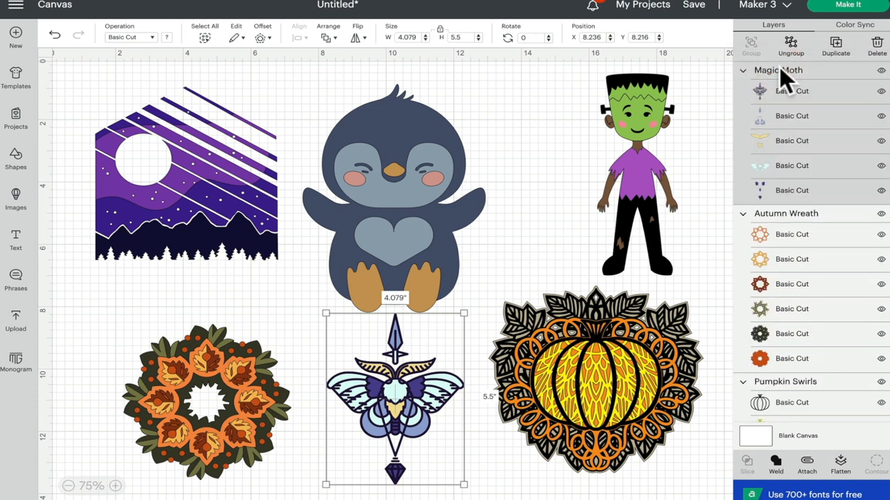
pyautogui.moveTo(782, 83)
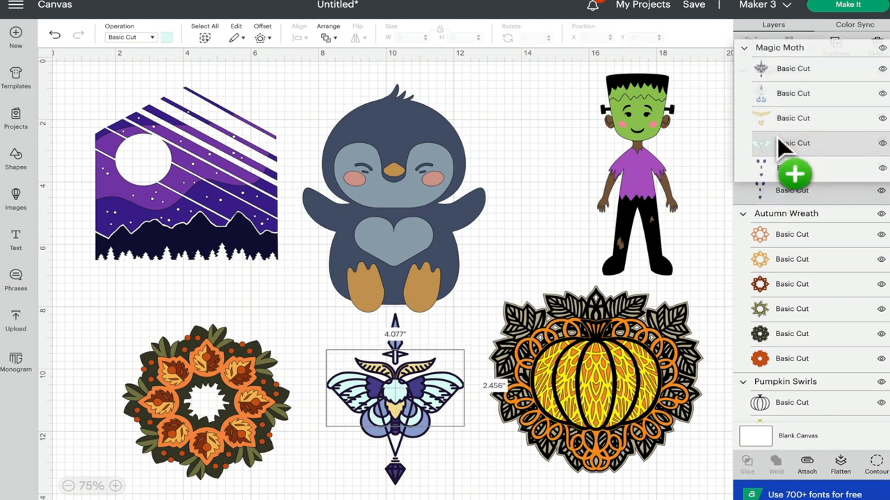
# Ungroup the Magic Moth design into five separate layers, then select the Frankenstein Paper Doll
pyautogui.click(792, 165)
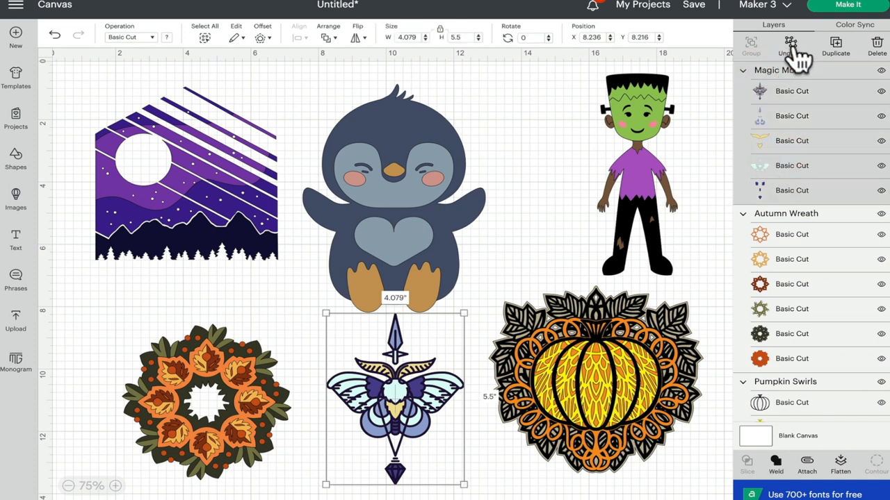
pyautogui.click(790, 47)
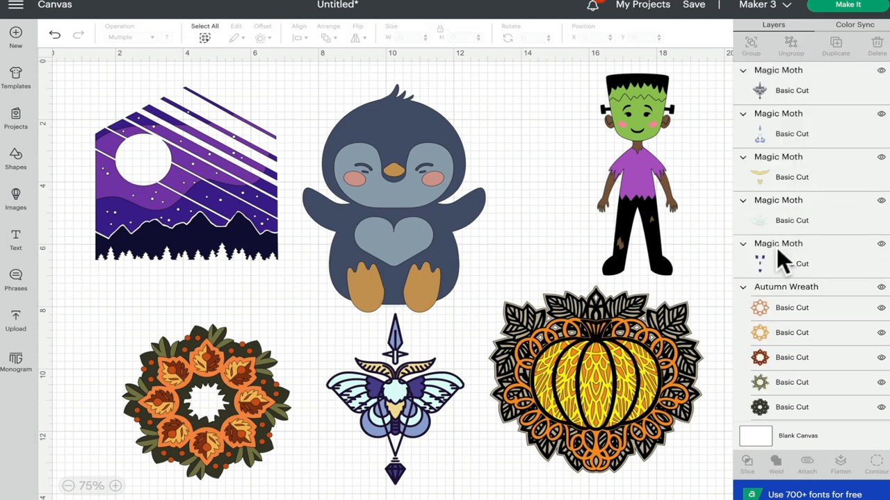
pyautogui.click(791, 264)
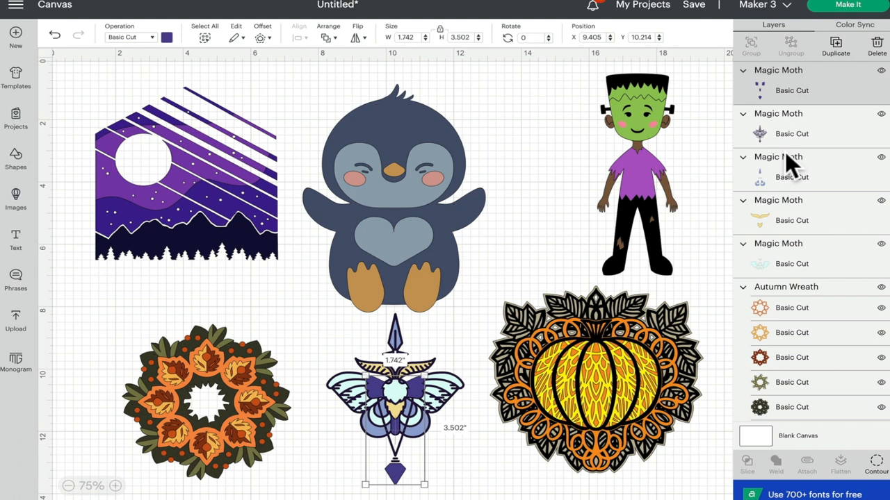
pyautogui.click(639, 178)
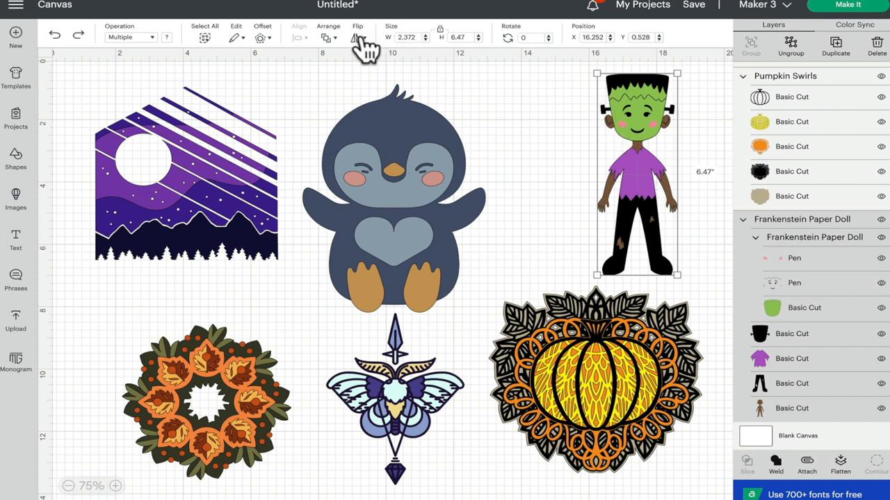
# Bring the Frankenstein Paper Doll to the front via Arrange, placing it above Pumpkin Swirls
pyautogui.click(328, 38)
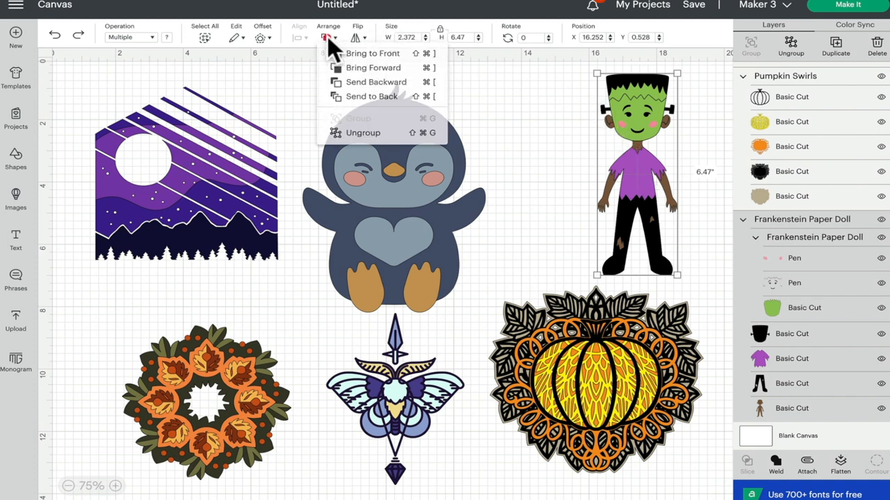
pyautogui.moveTo(376, 52)
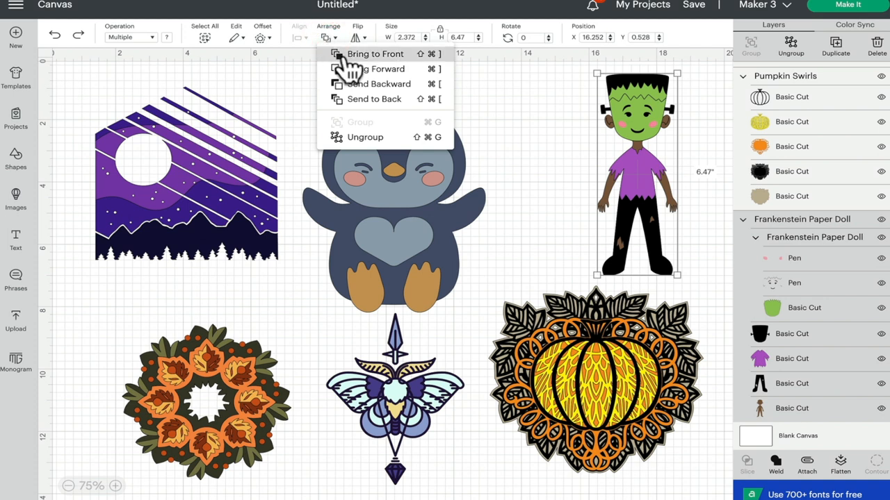
pyautogui.moveTo(354, 70)
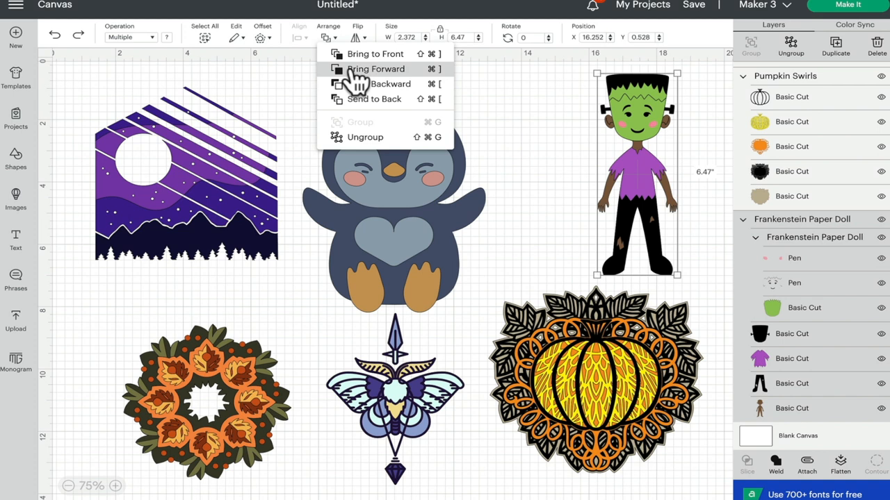
pyautogui.moveTo(362, 54)
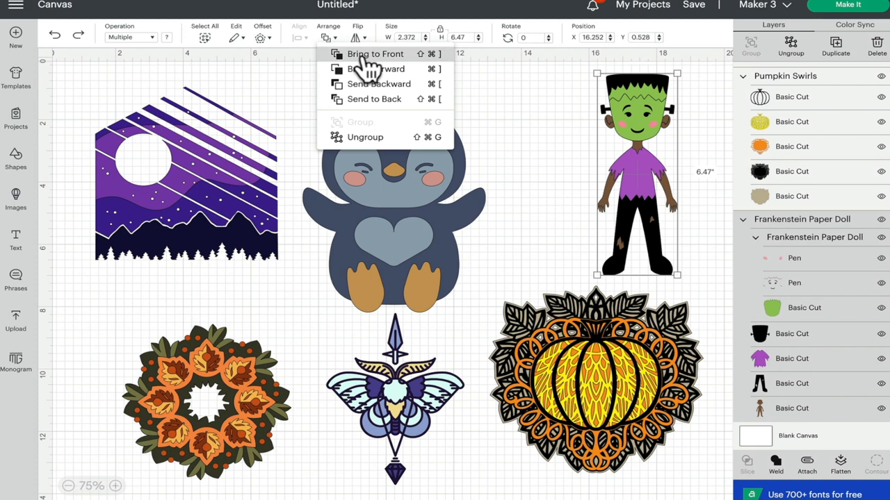
pyautogui.click(376, 54)
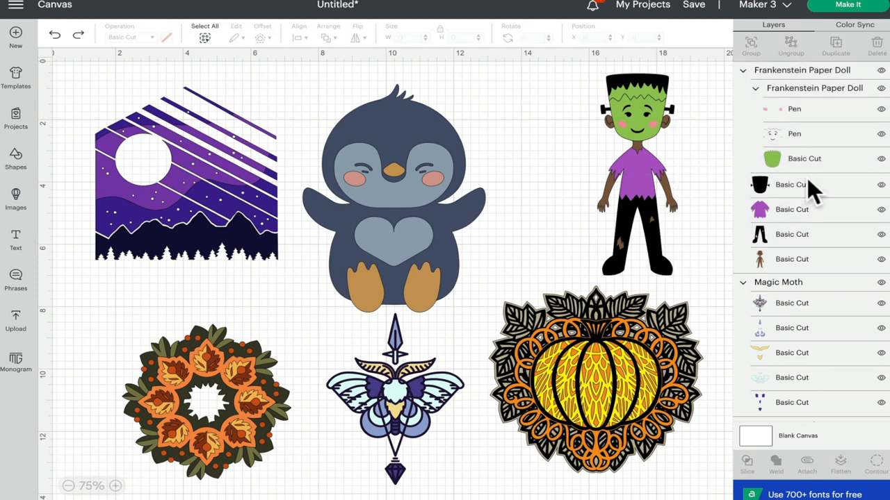
# Select the doll's purple shirt Basic Cut layer and bring it to the front of the doll group
pyautogui.click(791, 184)
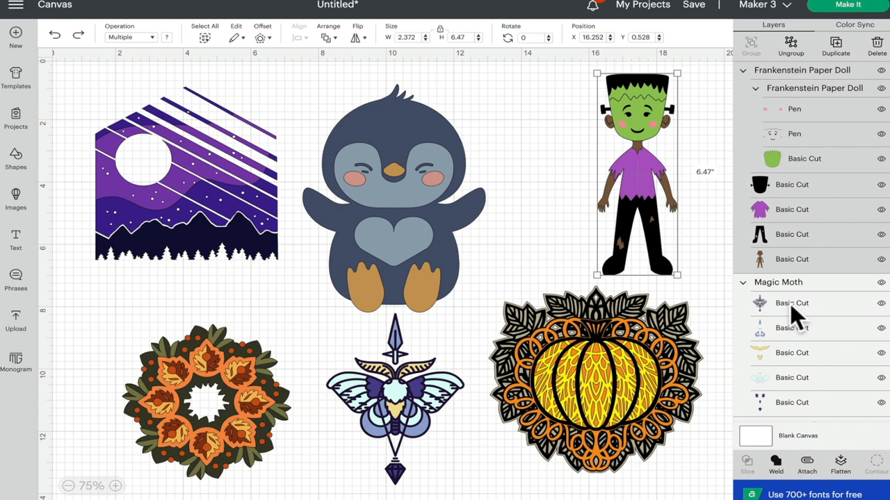
pyautogui.moveTo(785, 72)
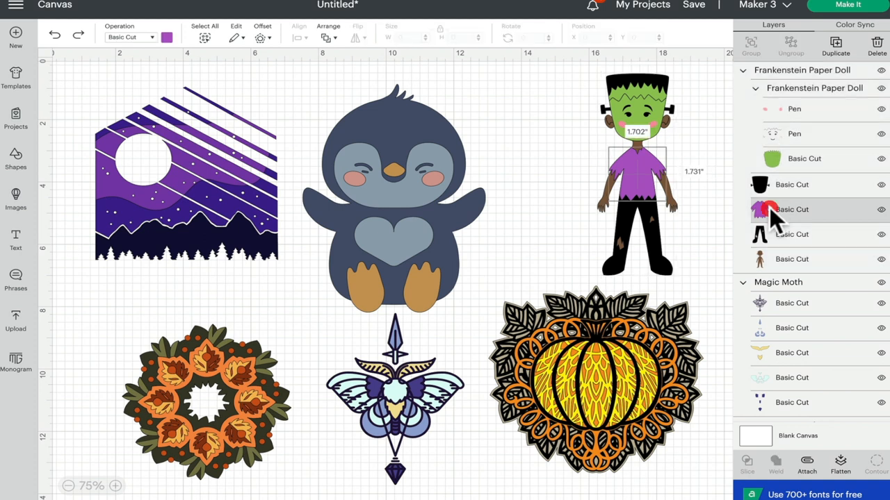
pyautogui.moveTo(770, 210)
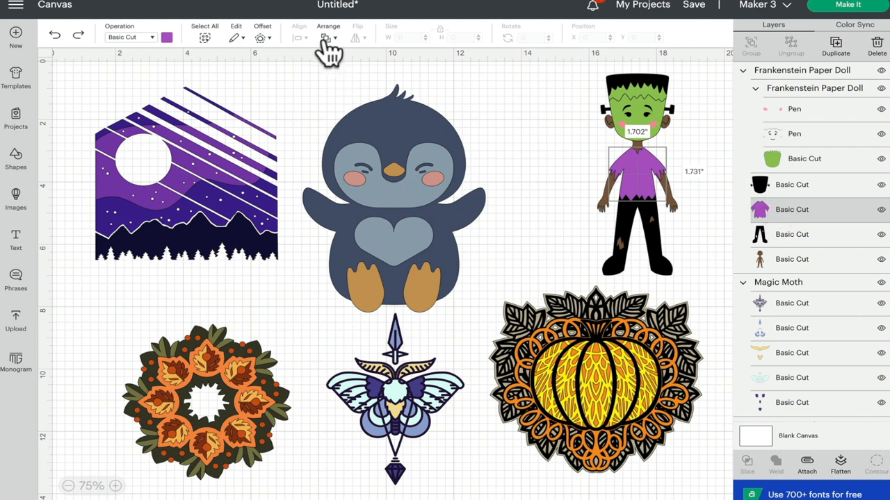
pyautogui.click(325, 37)
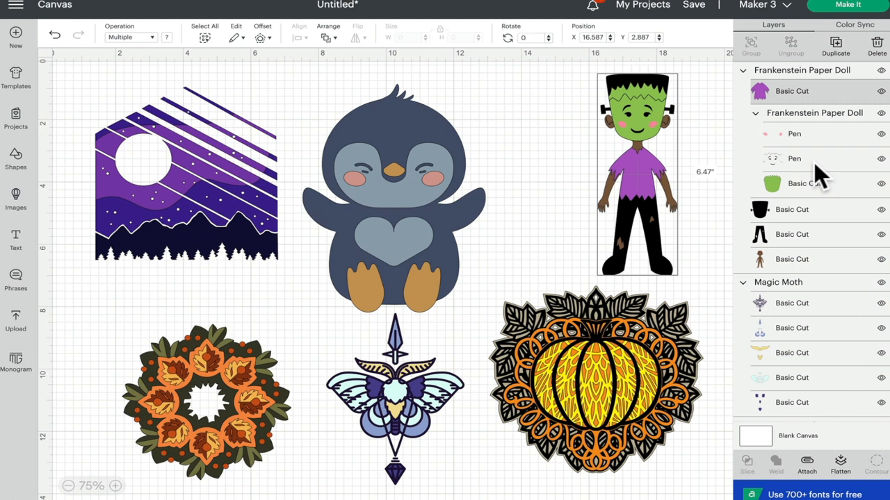
pyautogui.moveTo(805, 308)
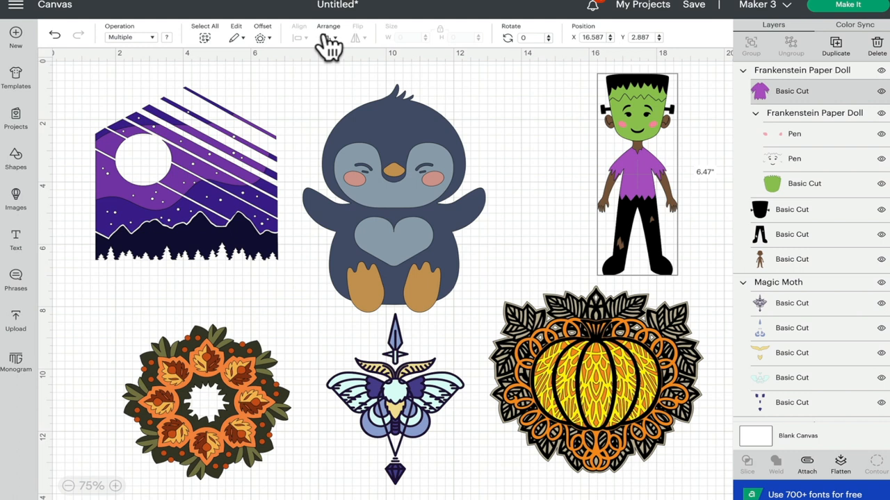
pyautogui.moveTo(804, 114)
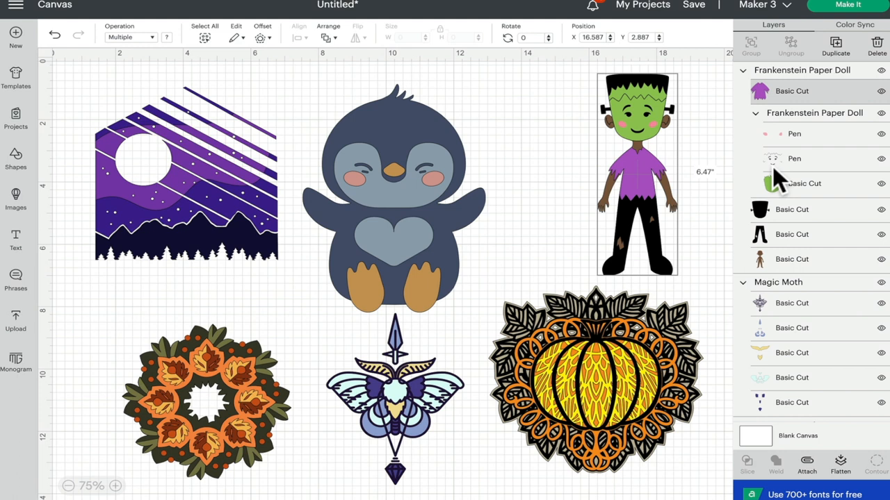
pyautogui.moveTo(692, 127)
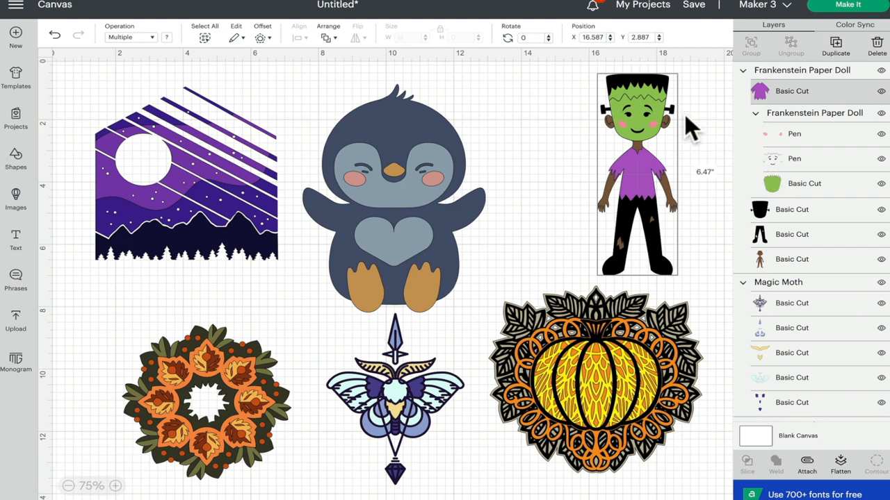
pyautogui.moveTo(629, 146)
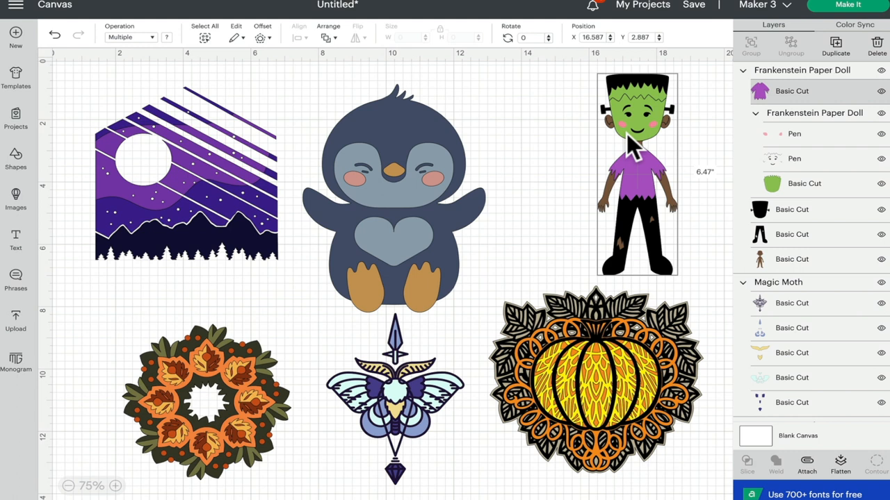
pyautogui.moveTo(651, 139)
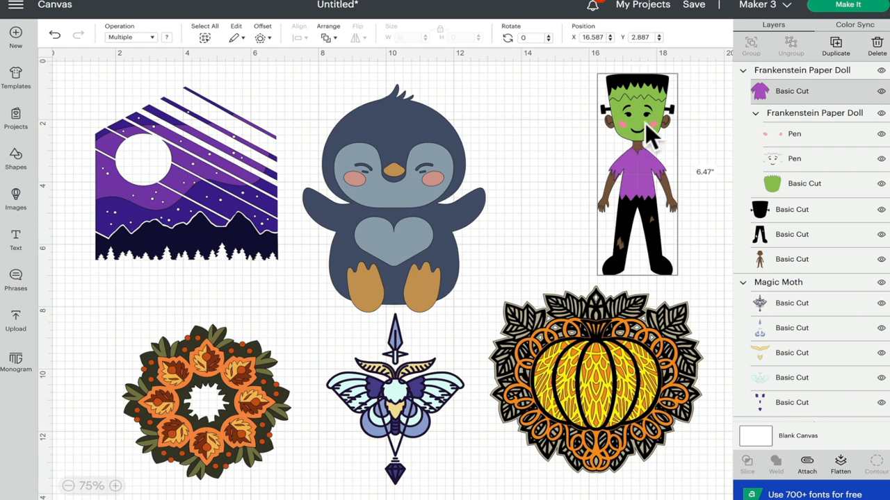
pyautogui.moveTo(448, 211)
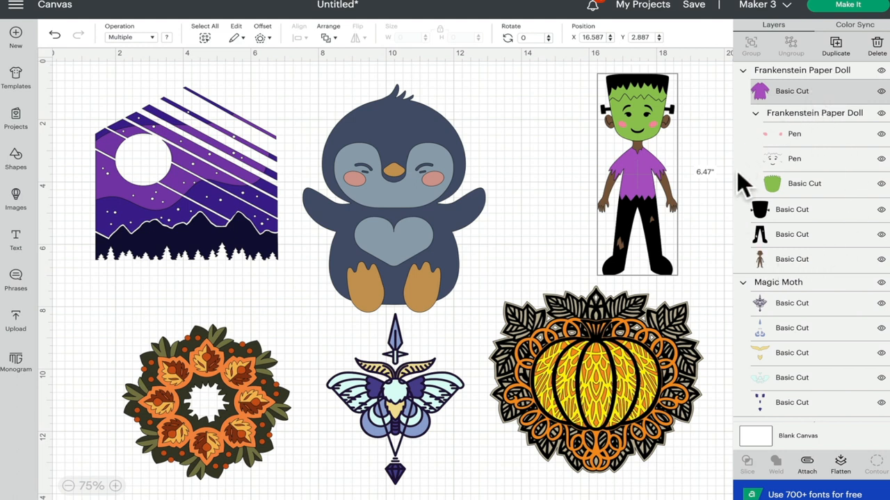
pyautogui.scroll(-3)
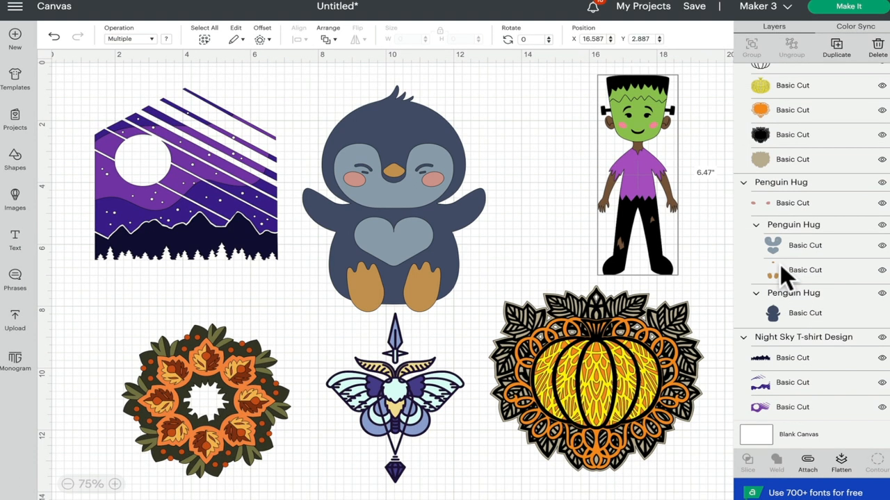